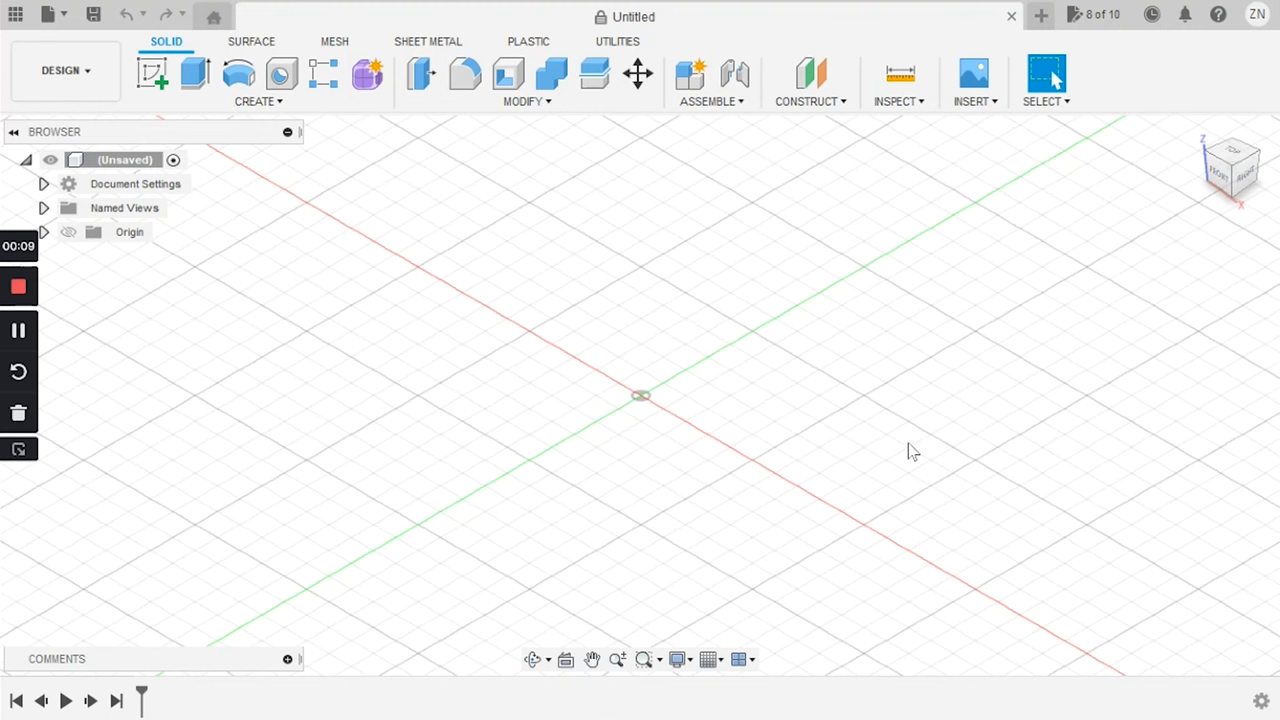
mouse_move(730, 276)
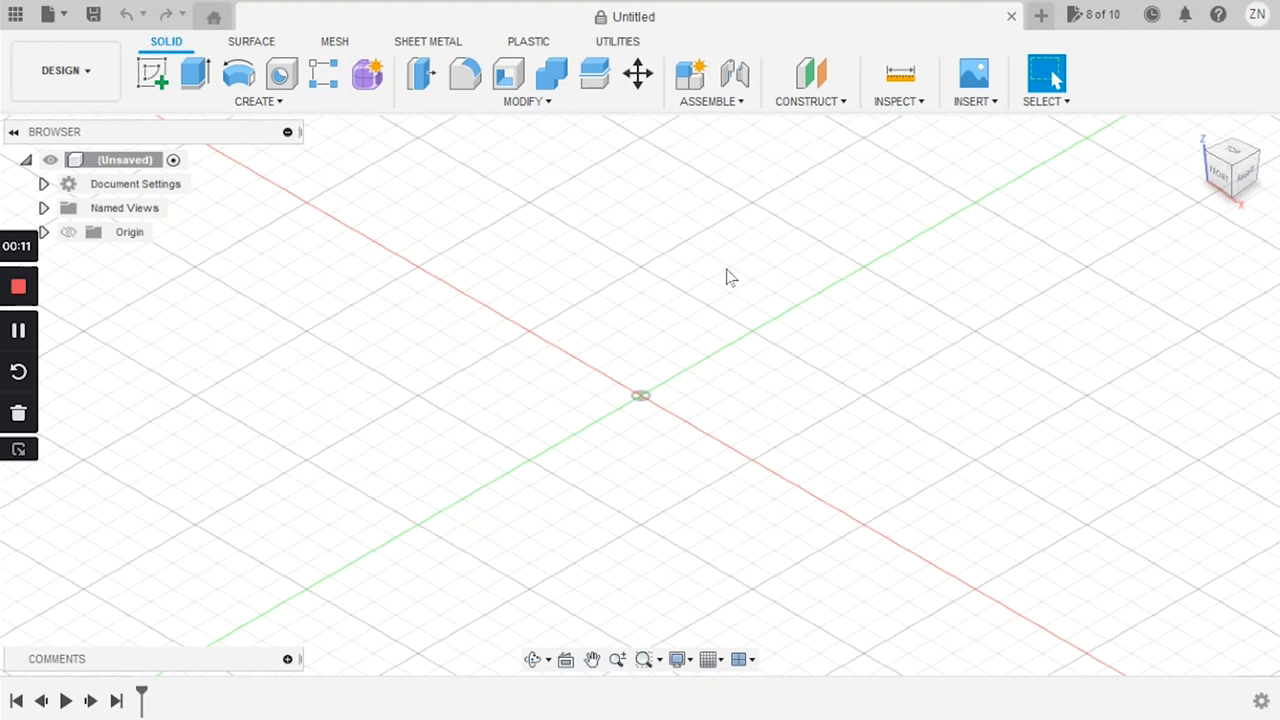
mouse_move(820, 410)
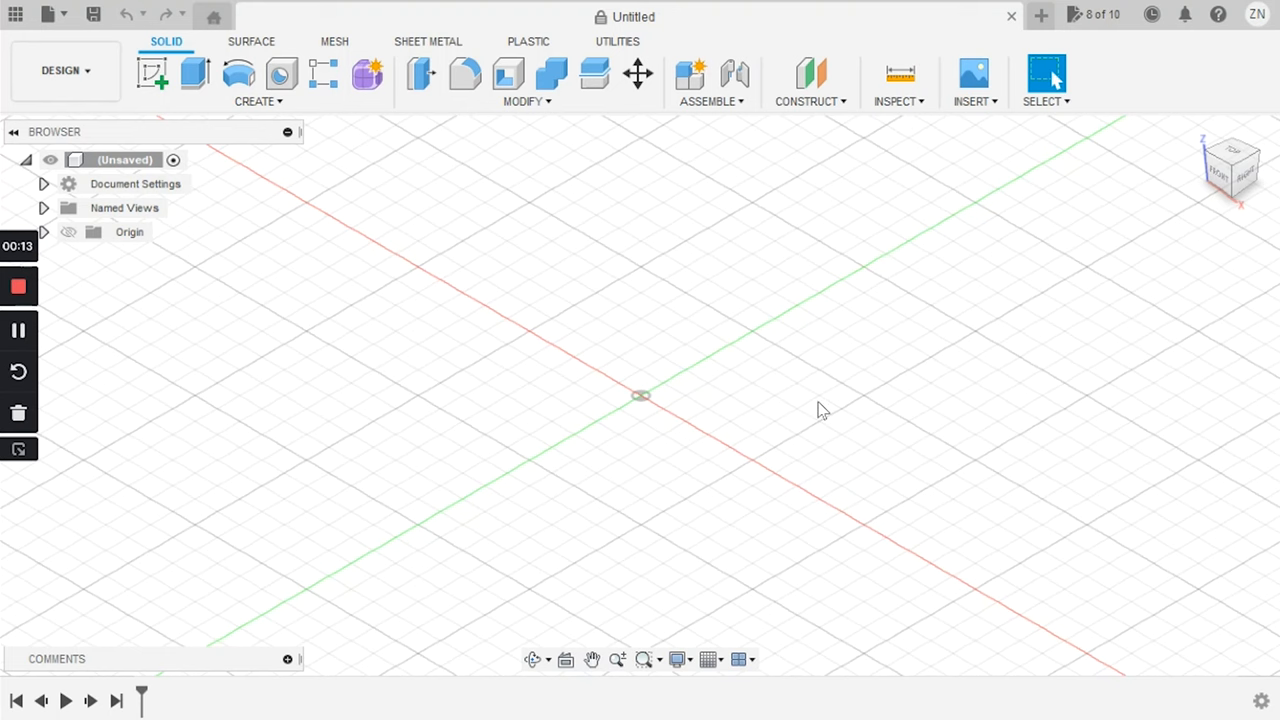
mouse_move(556, 472)
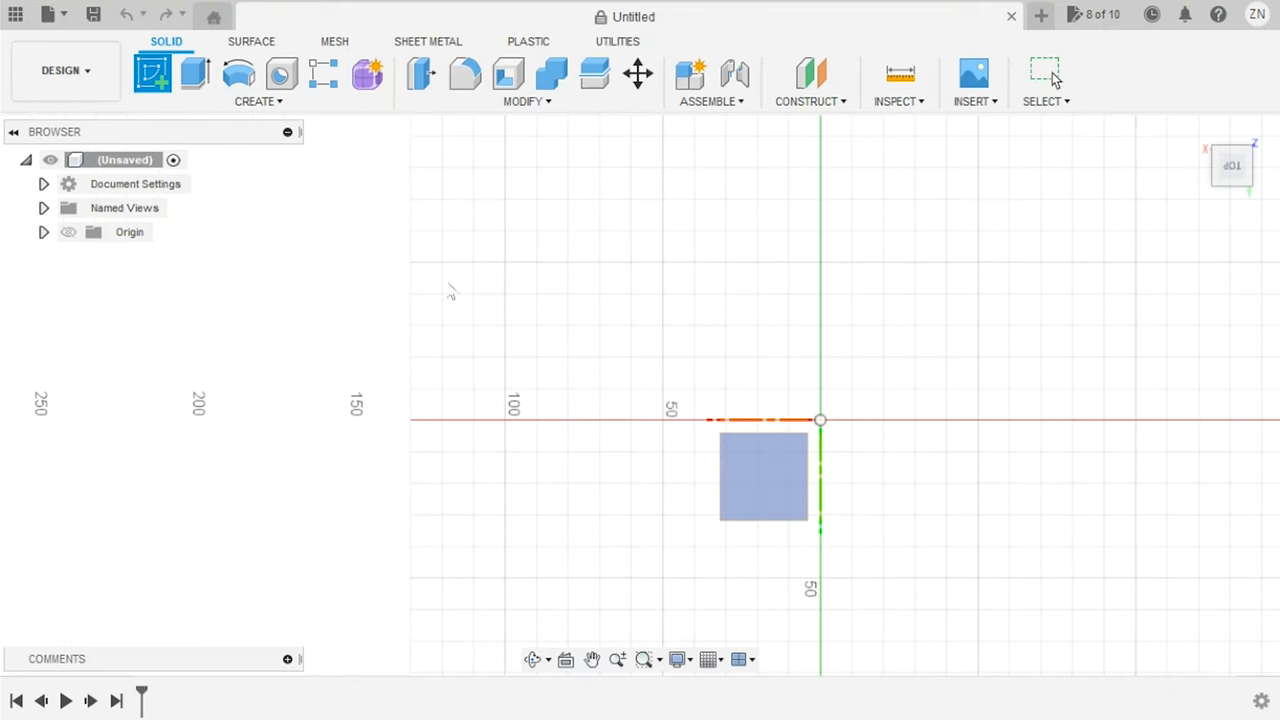
mouse_move(270, 150)
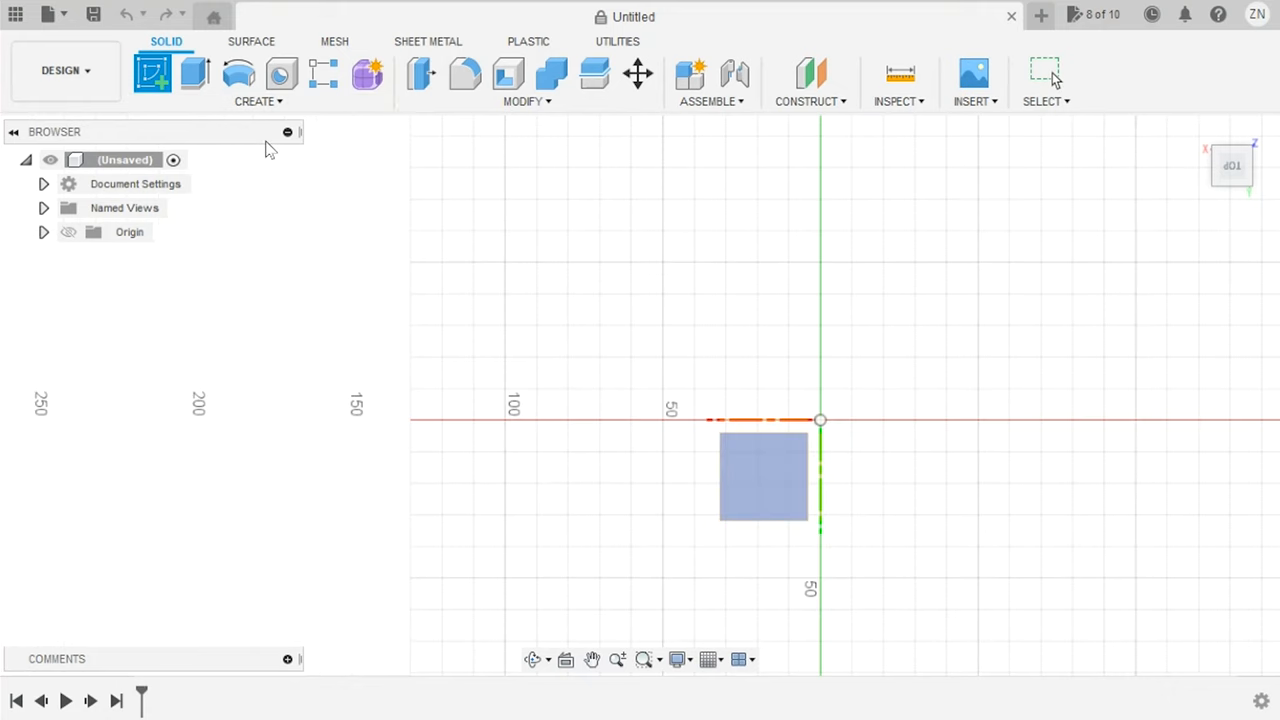
mouse_move(690, 452)
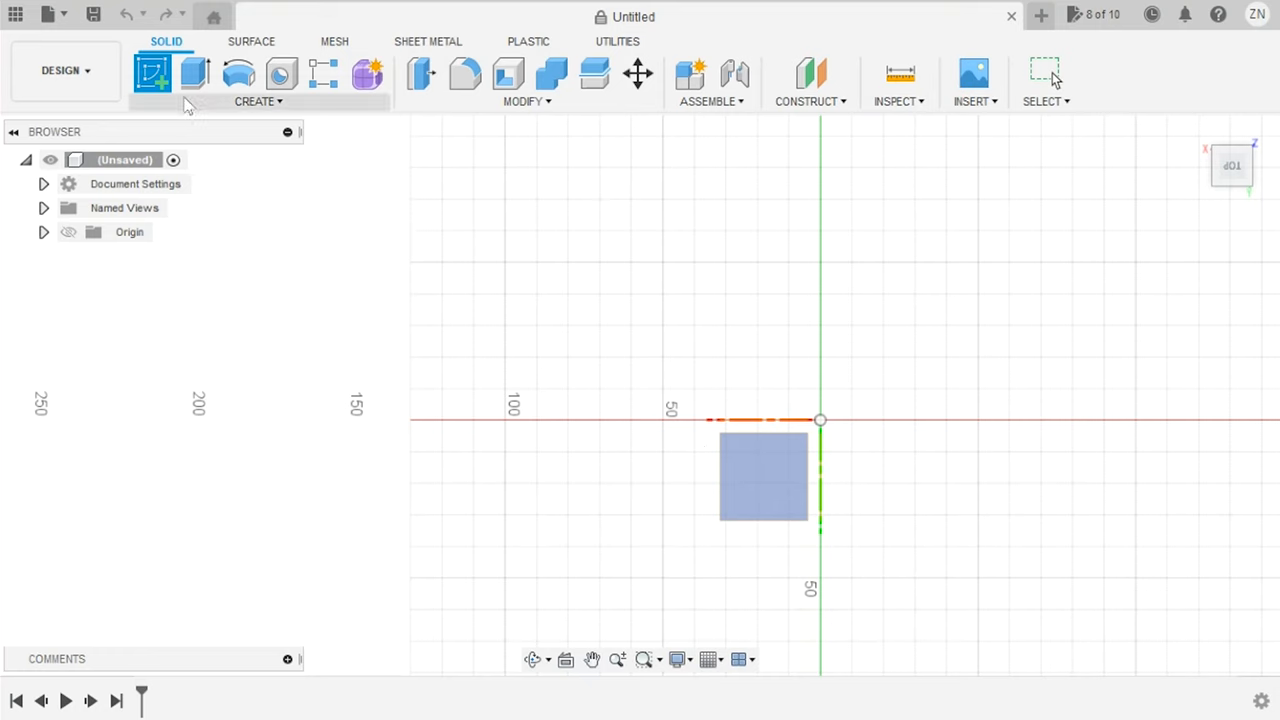
mouse_move(194, 72)
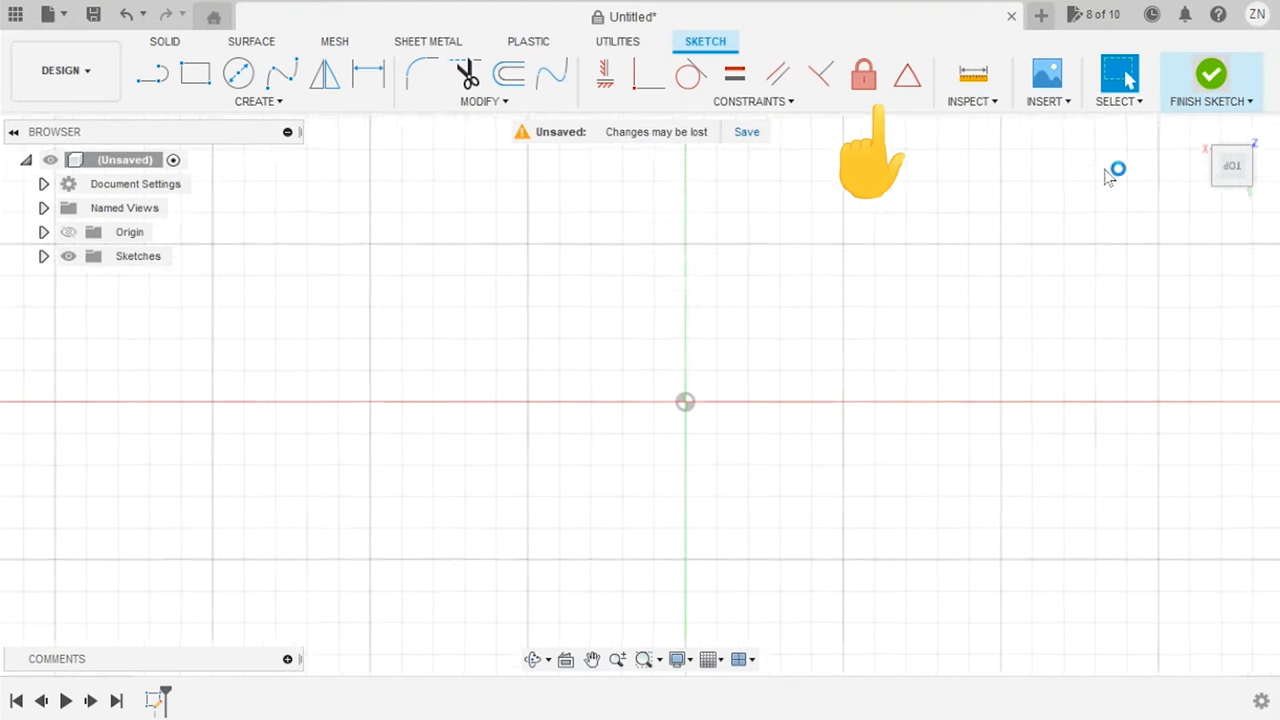
- Finish the empty sketch and return to solid modelling
left_click(1210, 80)
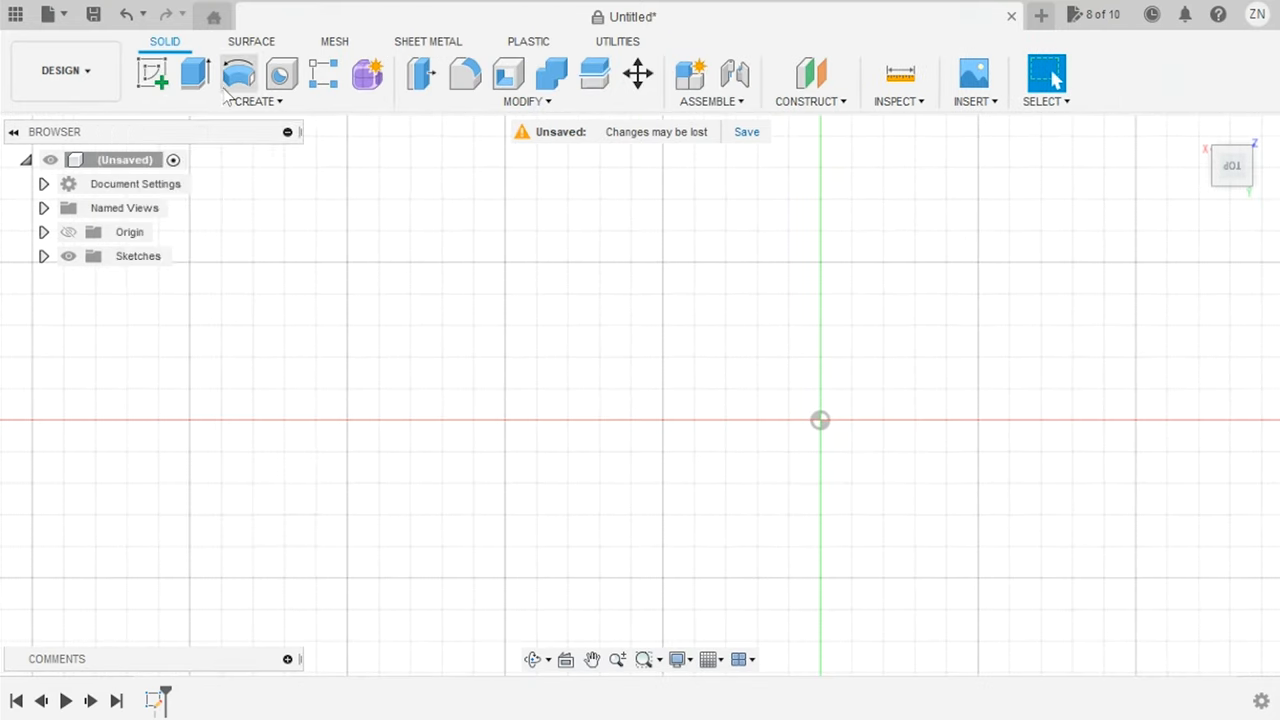
mouse_move(194, 76)
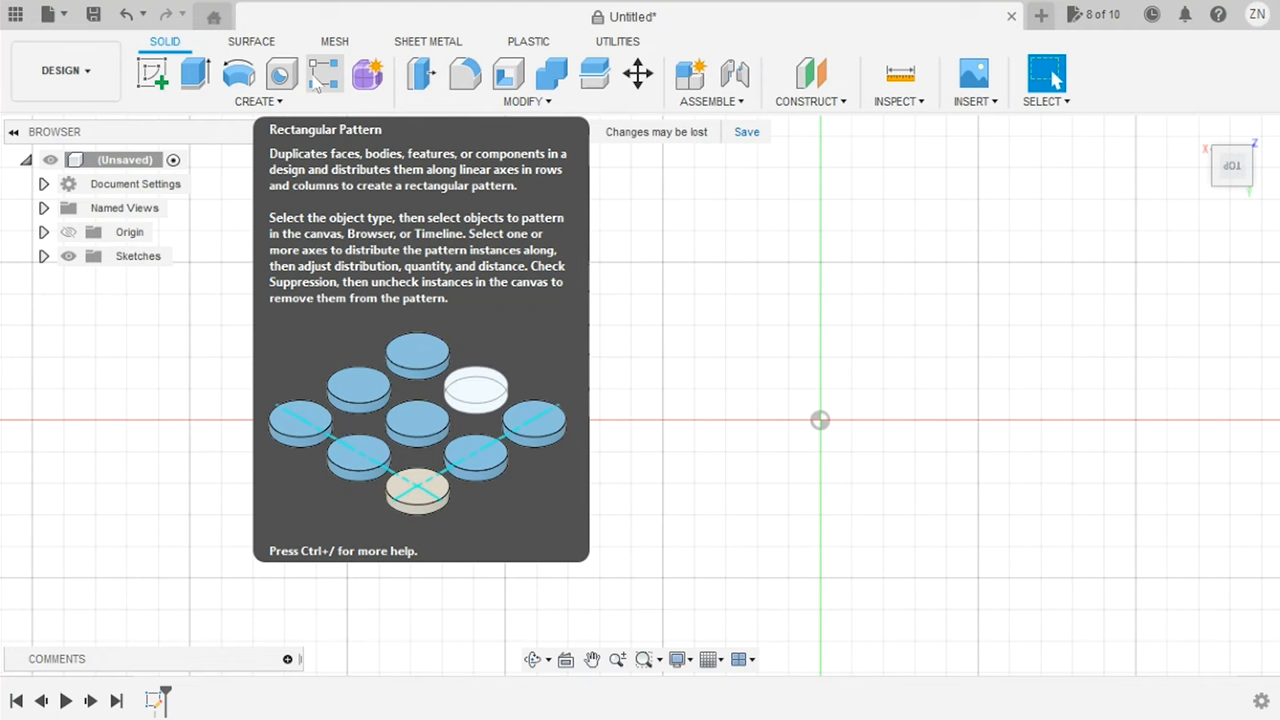
mouse_move(368, 74)
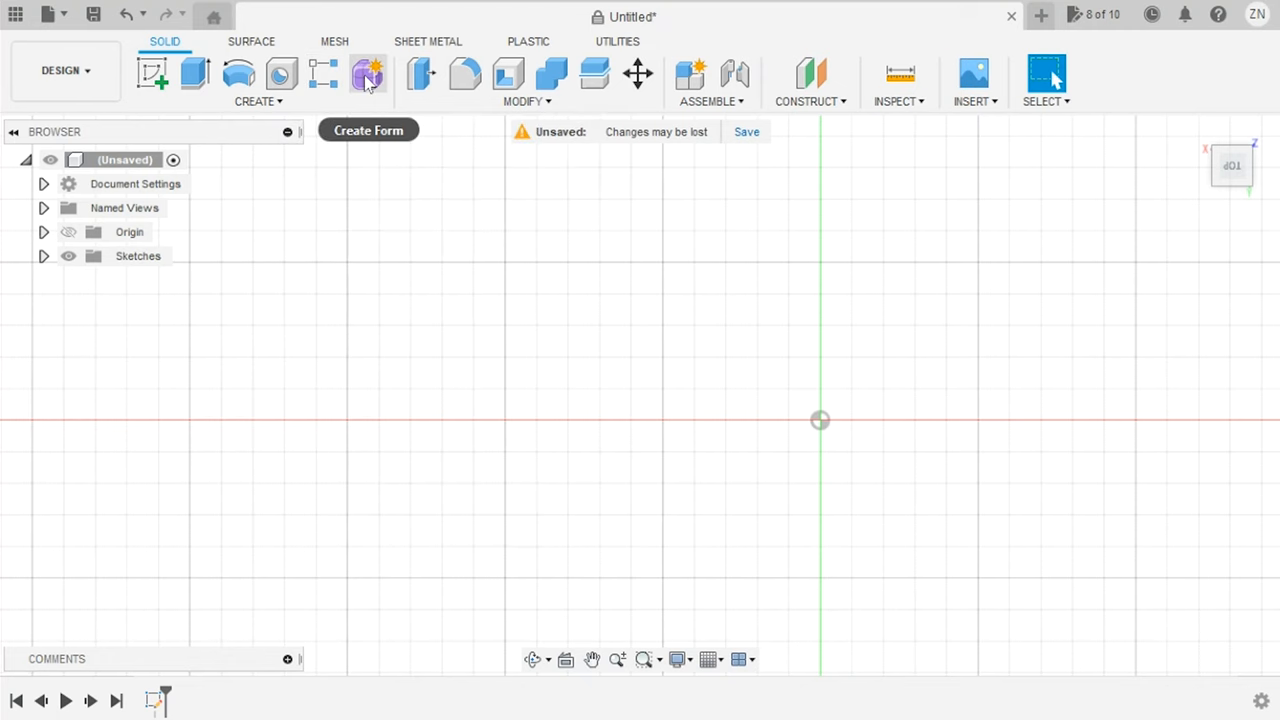
mouse_move(368, 76)
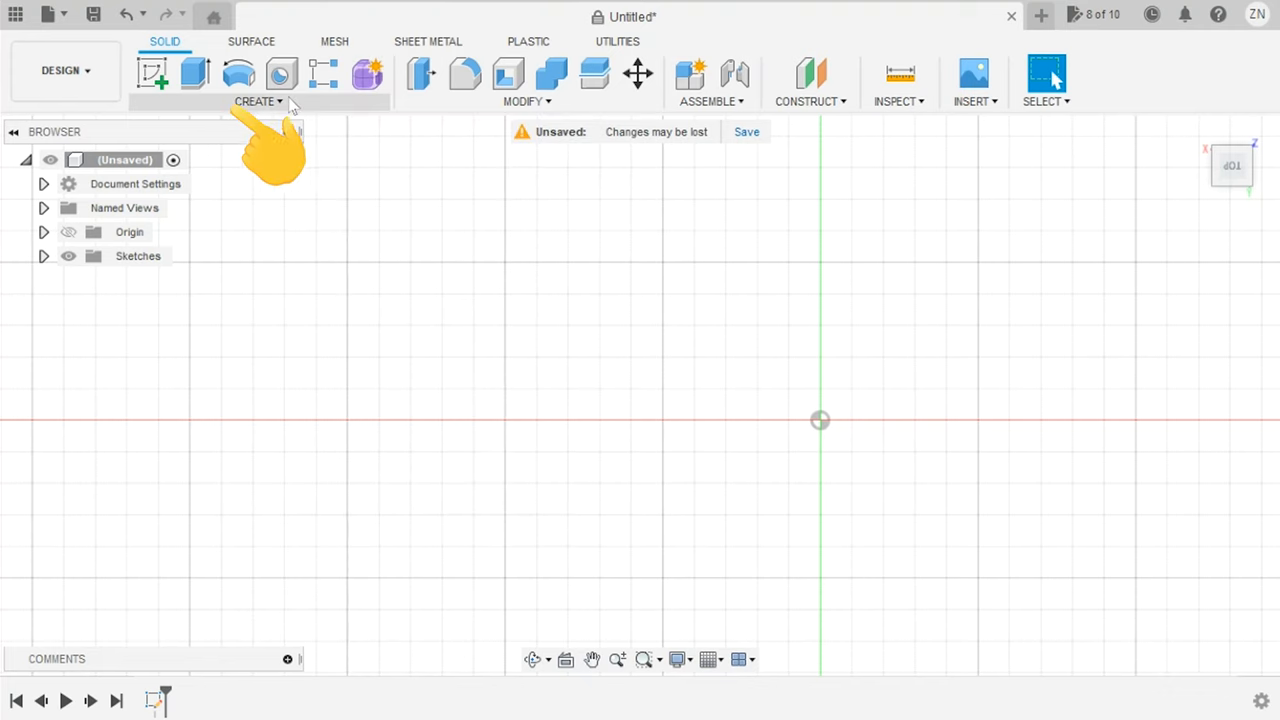
- Expand the CREATE menu to show Sweep, Loft and the other solid creation tools
left_click(256, 100)
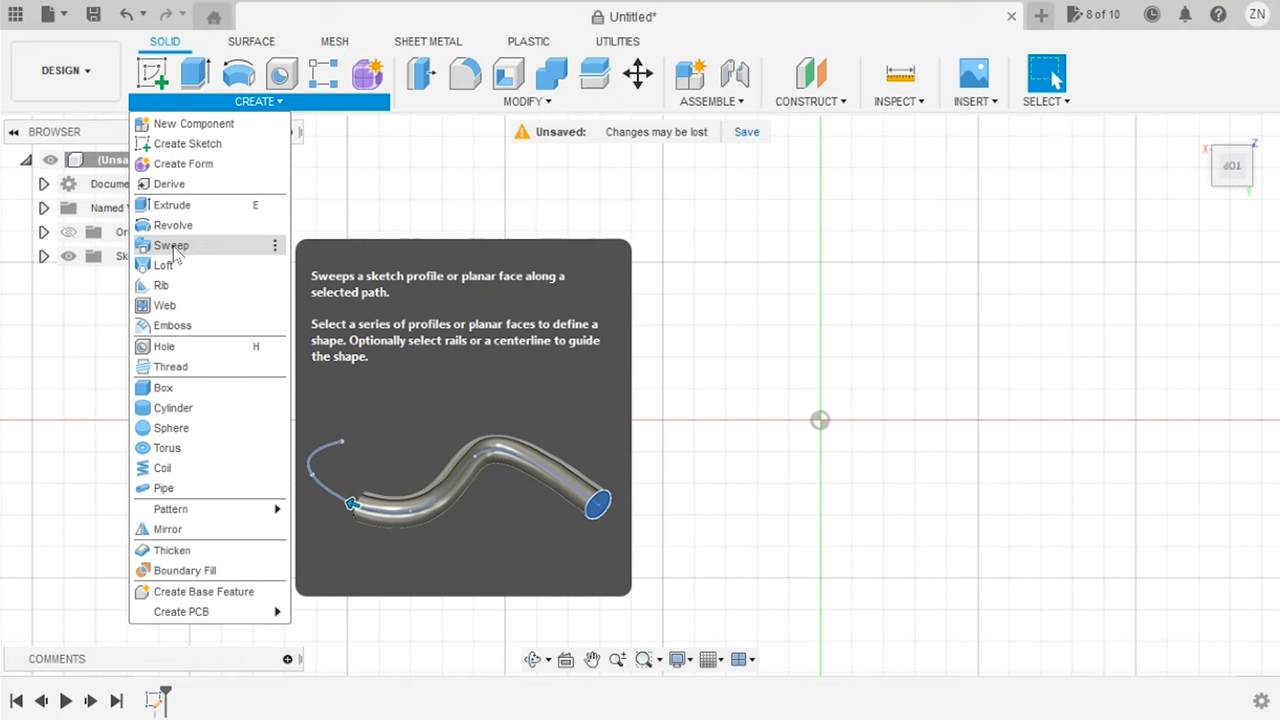
mouse_move(164, 264)
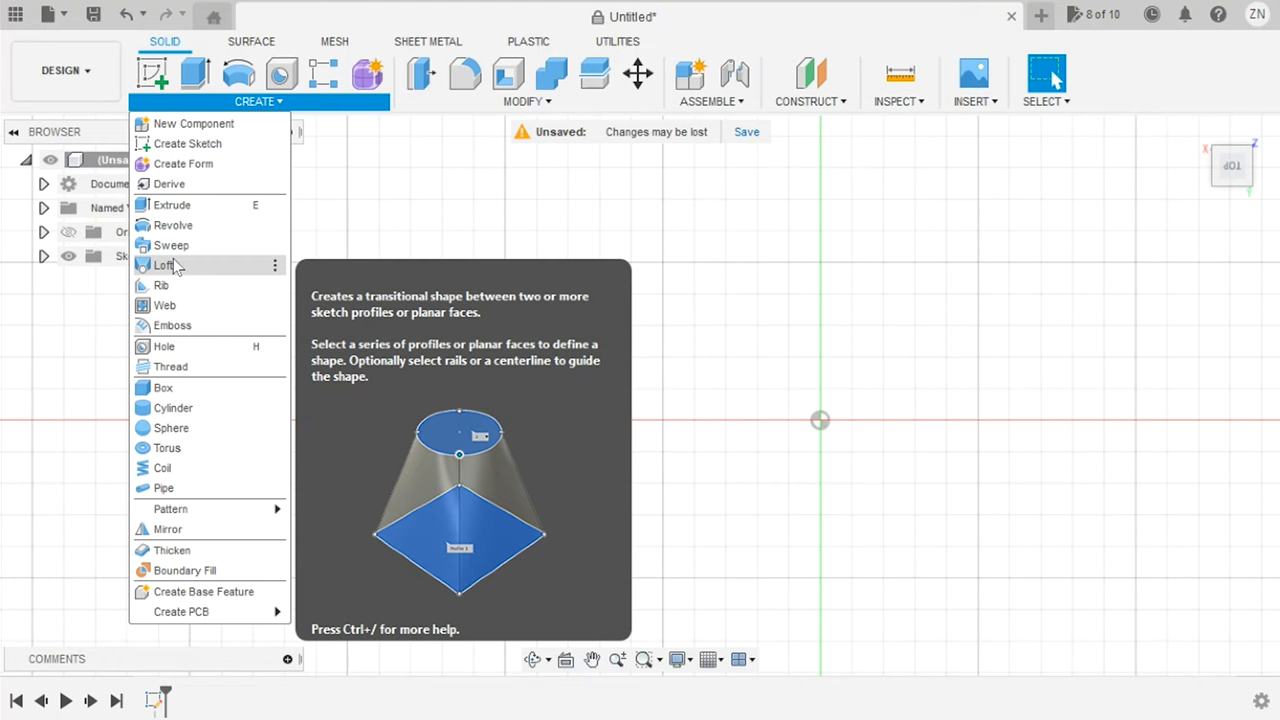
mouse_move(172, 324)
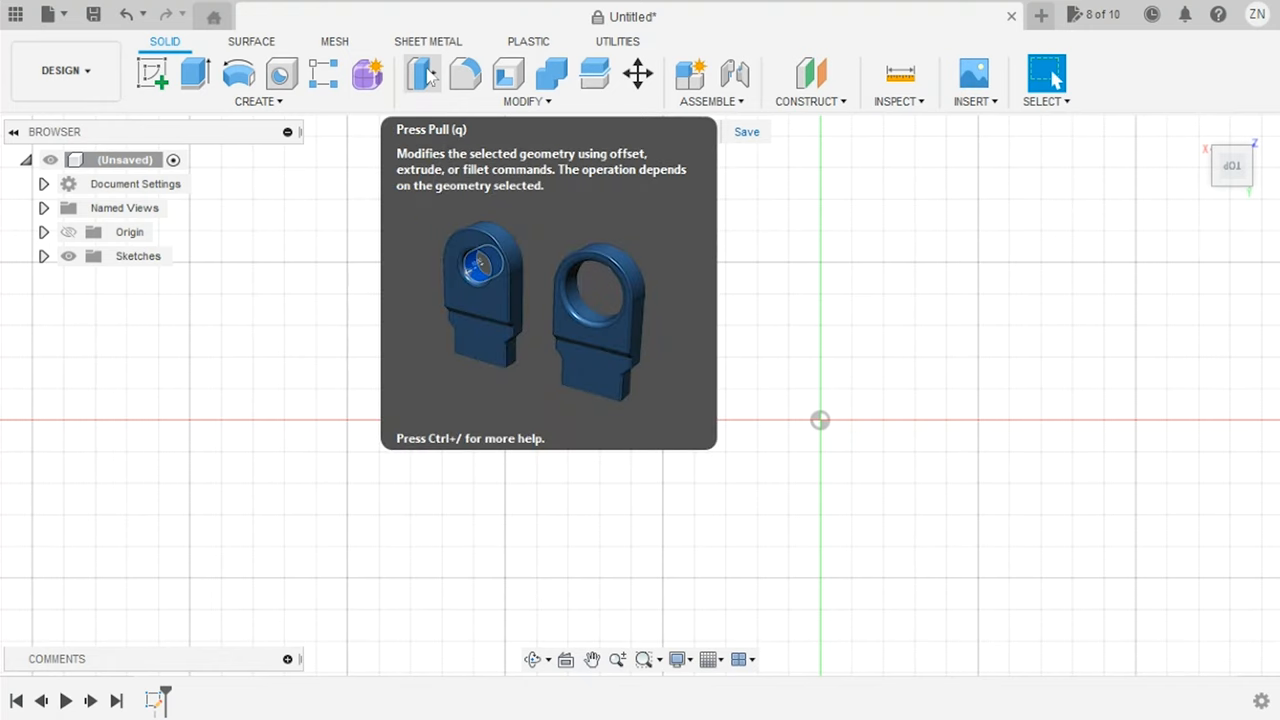
mouse_move(464, 74)
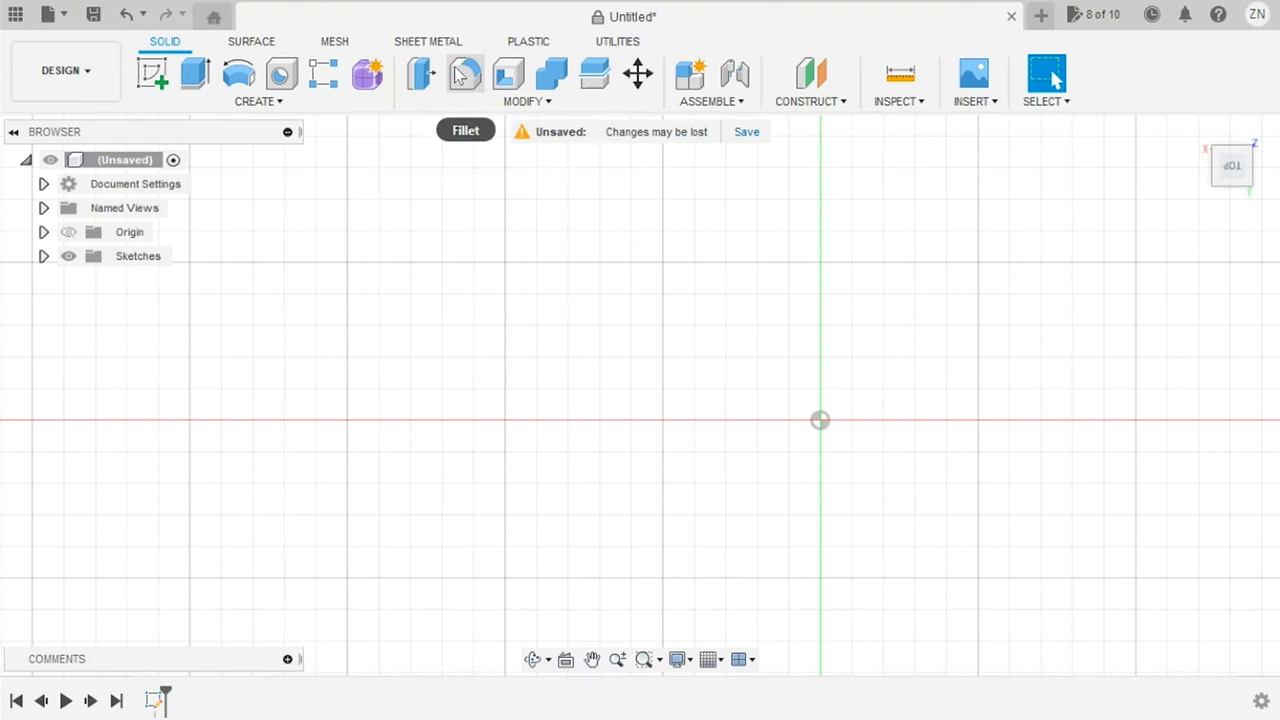
mouse_move(464, 76)
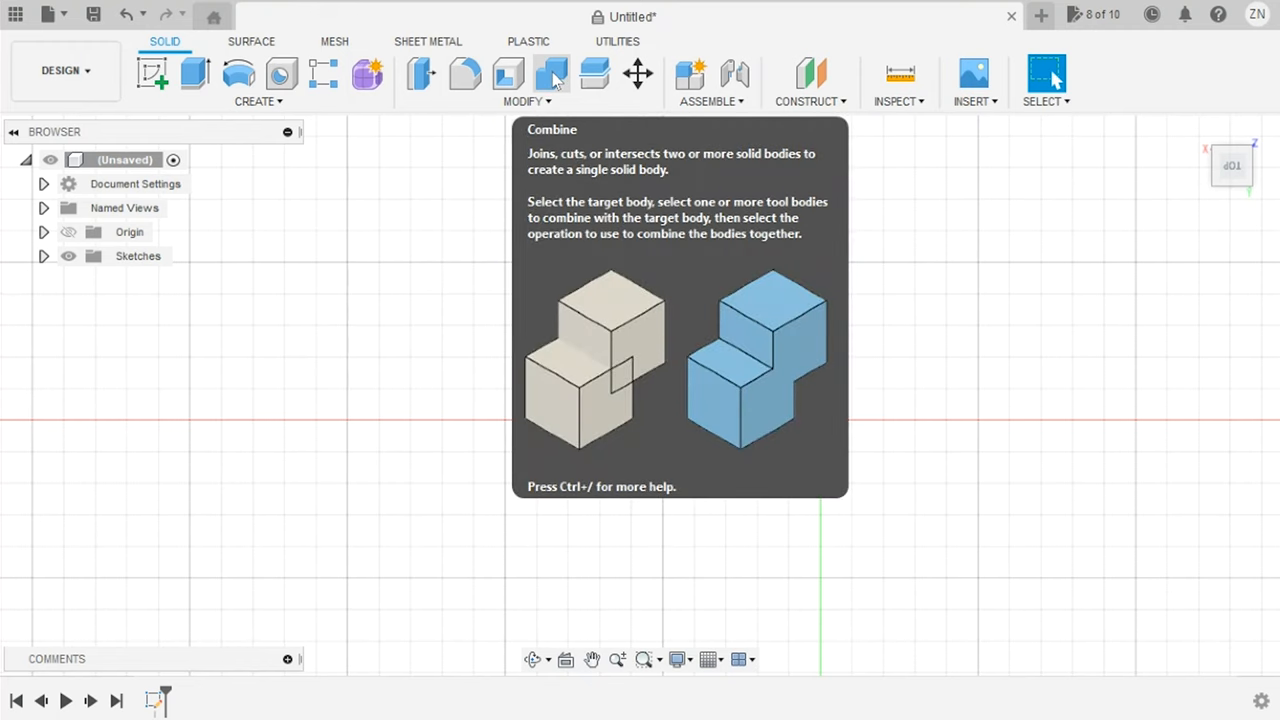
mouse_move(592, 76)
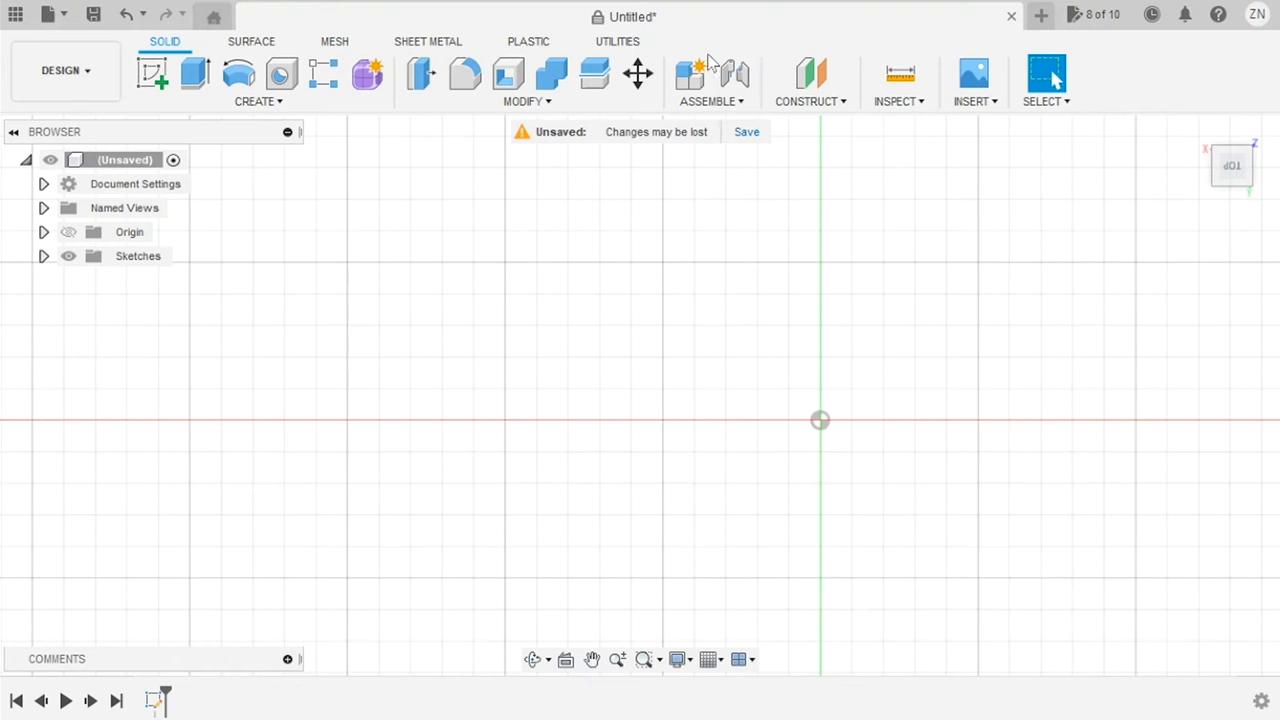
- Browse the ASSEMBLE, CONSTRUCT, INSPECT and INSERT menus, ending on insert options like Decal and Insert DXF
left_click(712, 84)
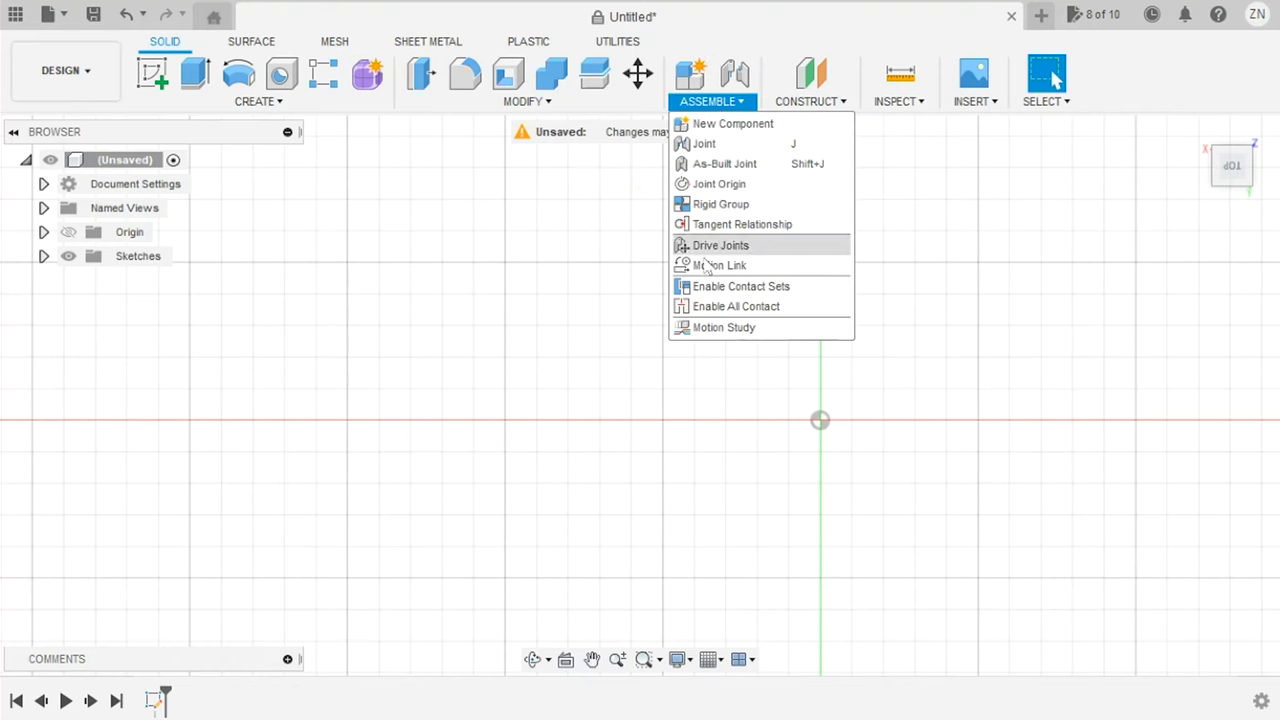
left_click(810, 84)
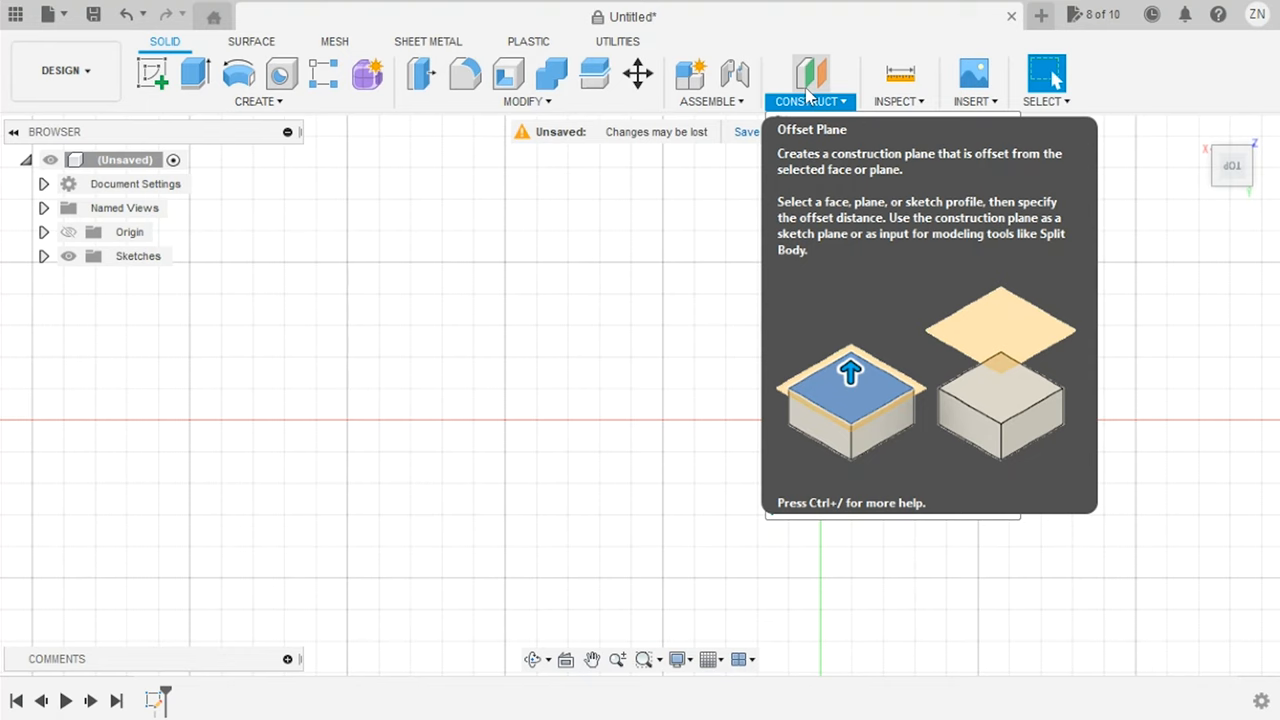
left_click(900, 100)
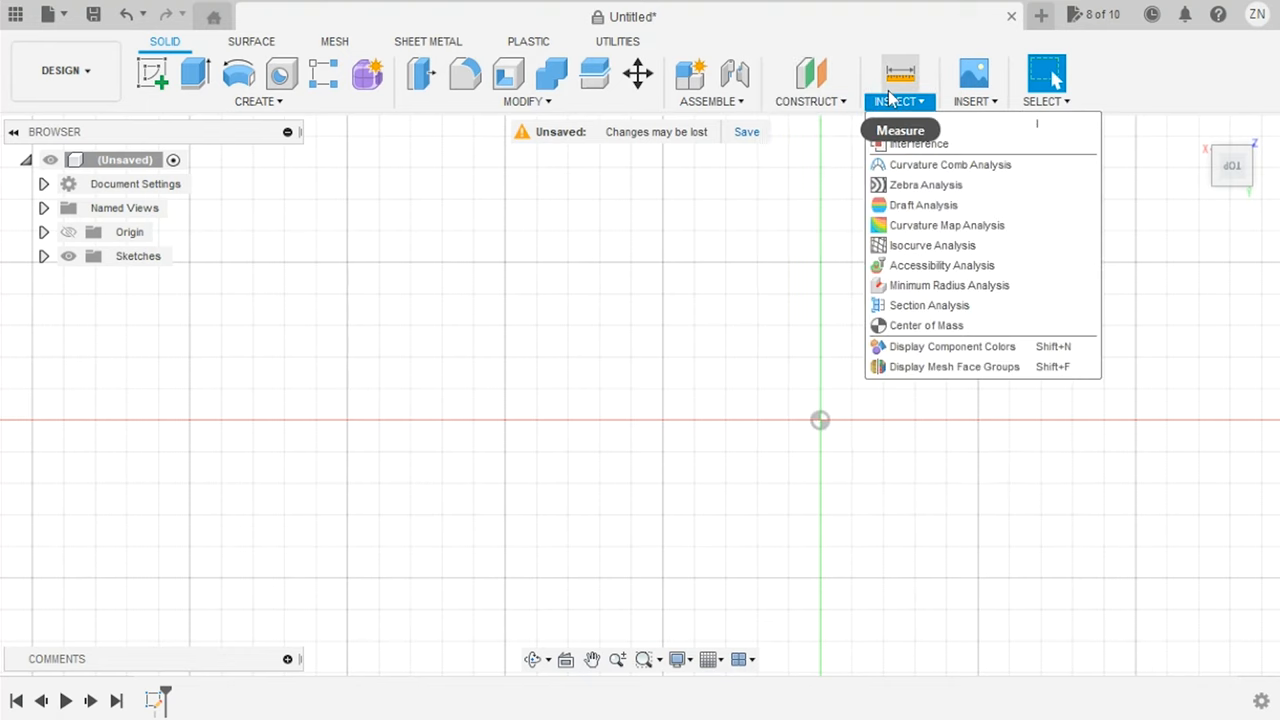
mouse_move(924, 184)
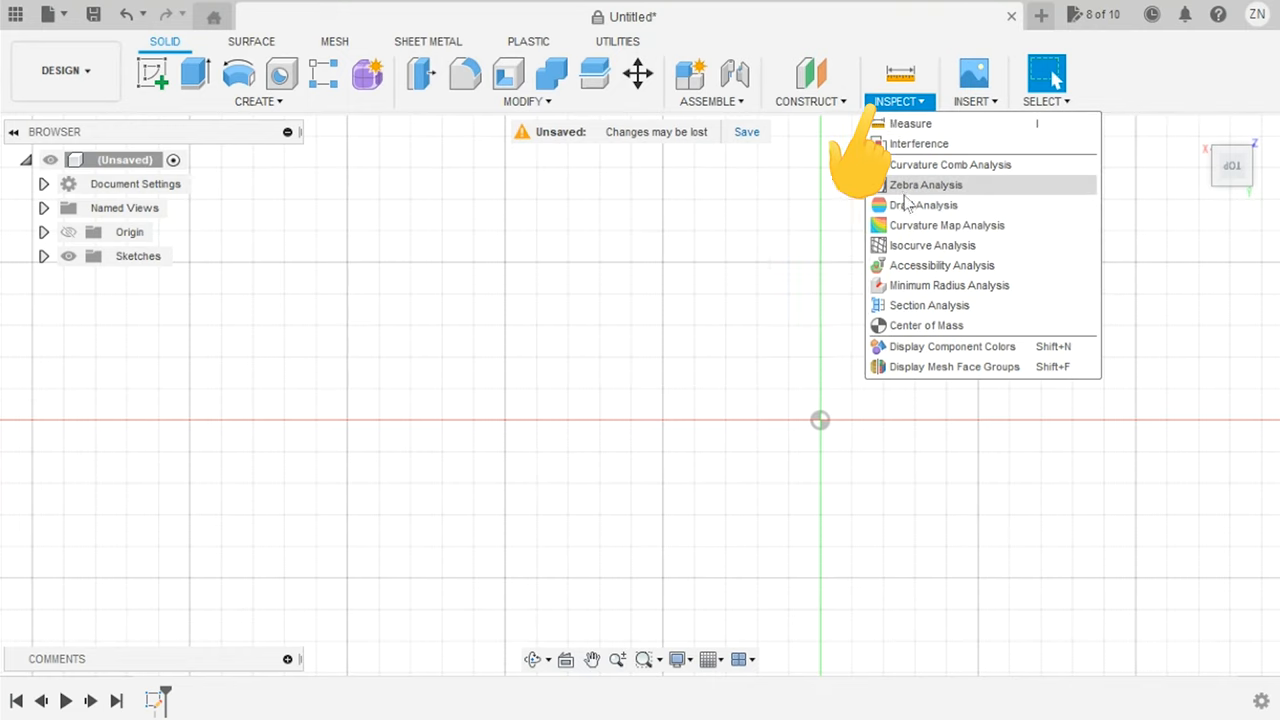
left_click(972, 90)
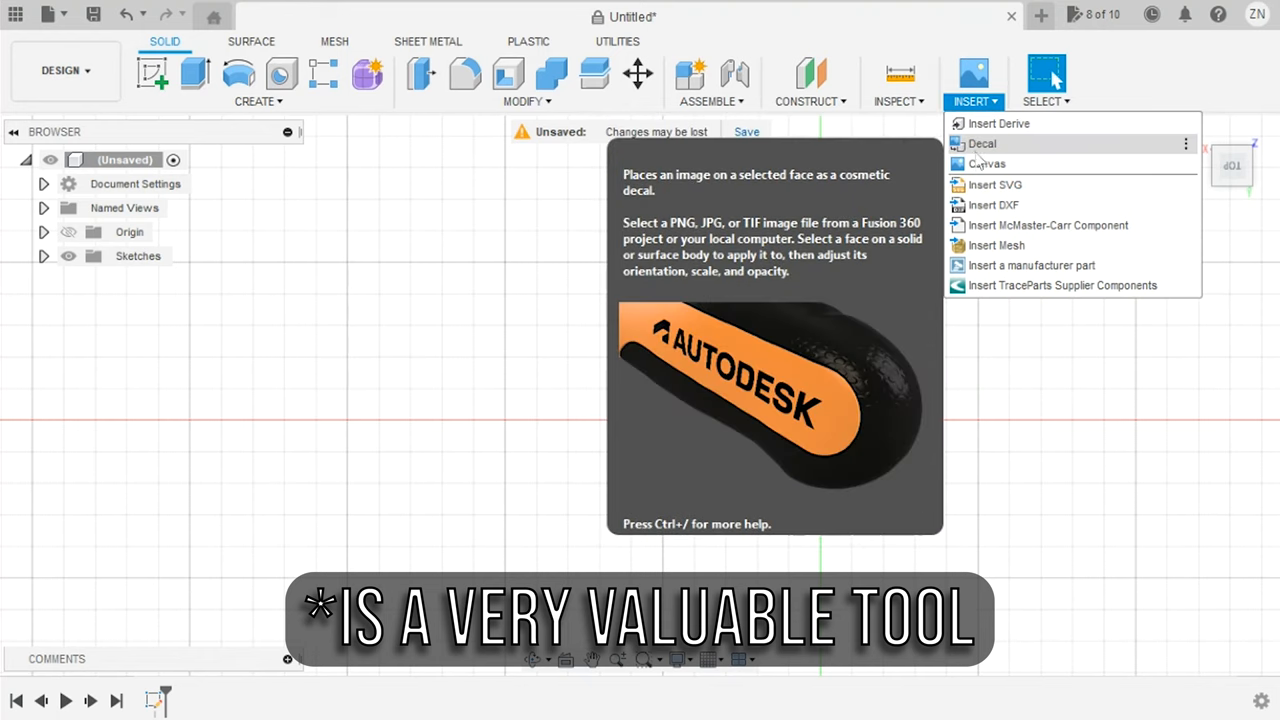
mouse_move(992, 204)
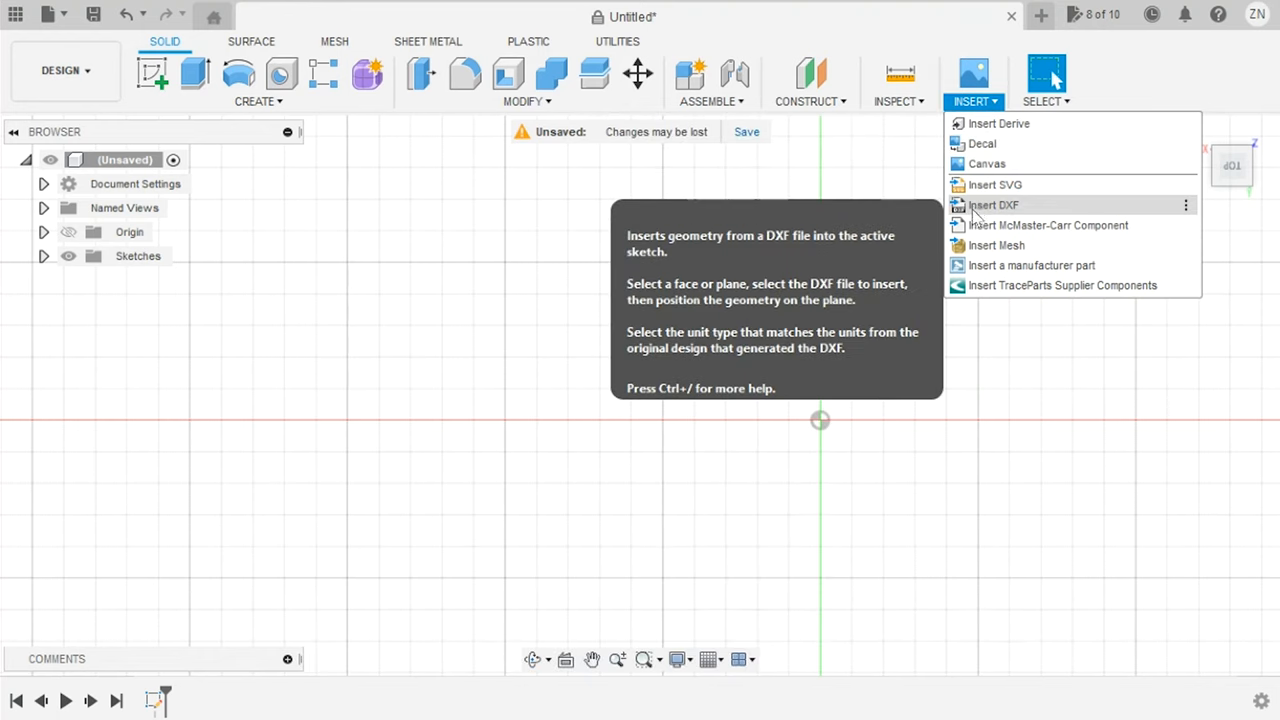
mouse_move(1064, 284)
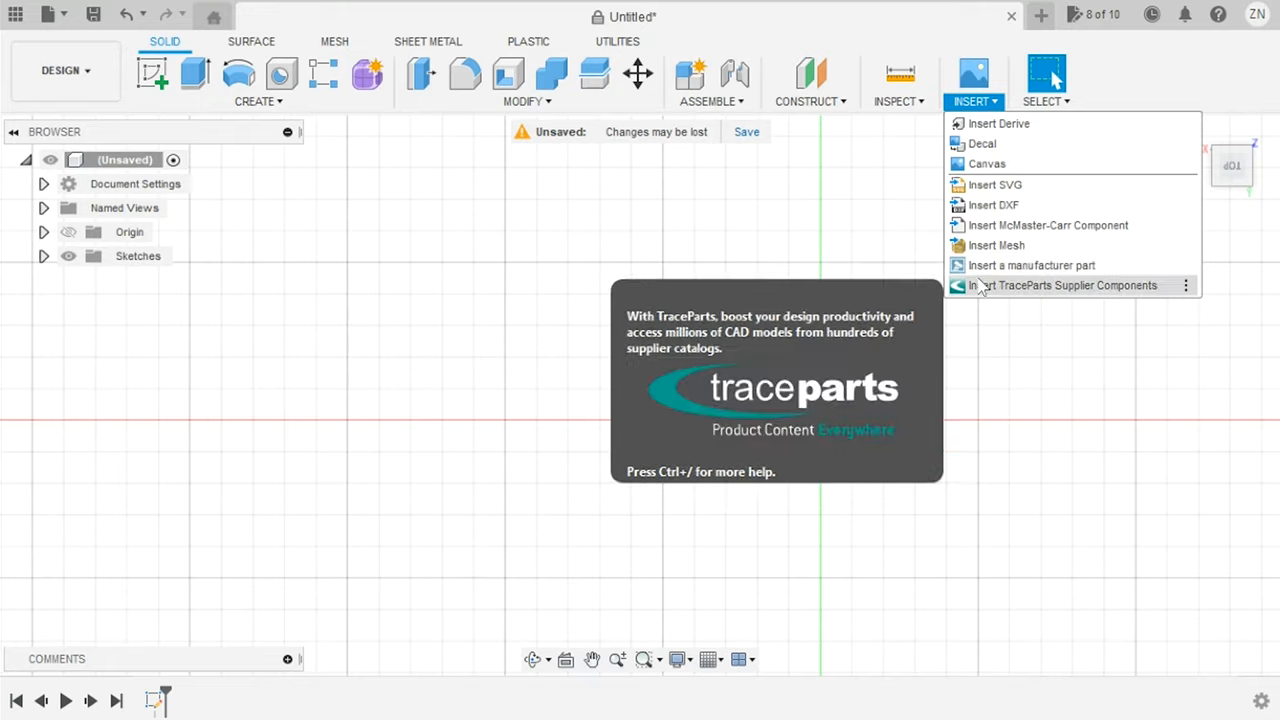